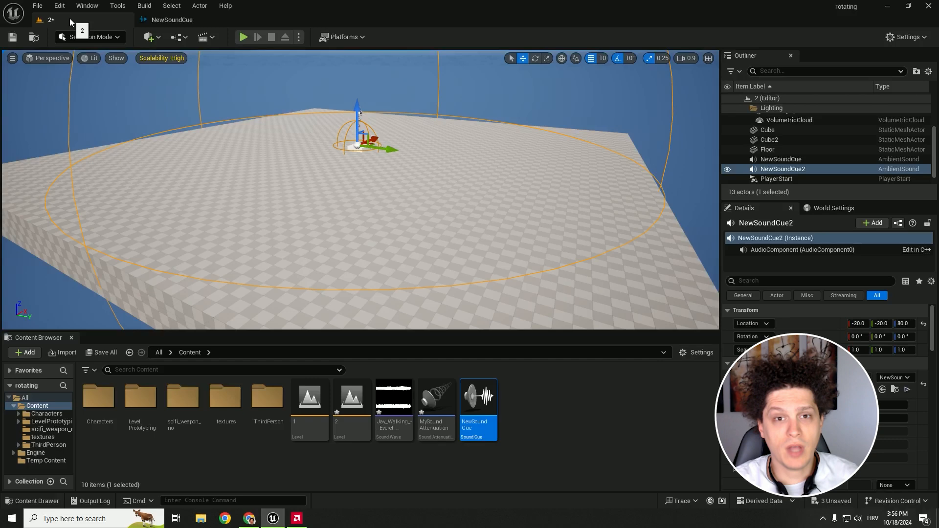
- Open MySoundAttenuation to preview its 400 inner radius and 3600 falloff distance
double_click(434, 398)
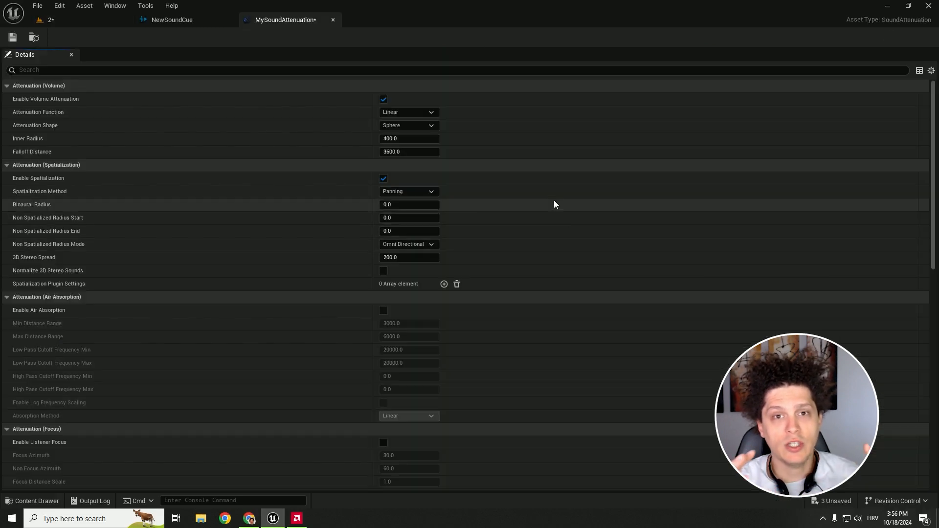
mouse_move(321, 133)
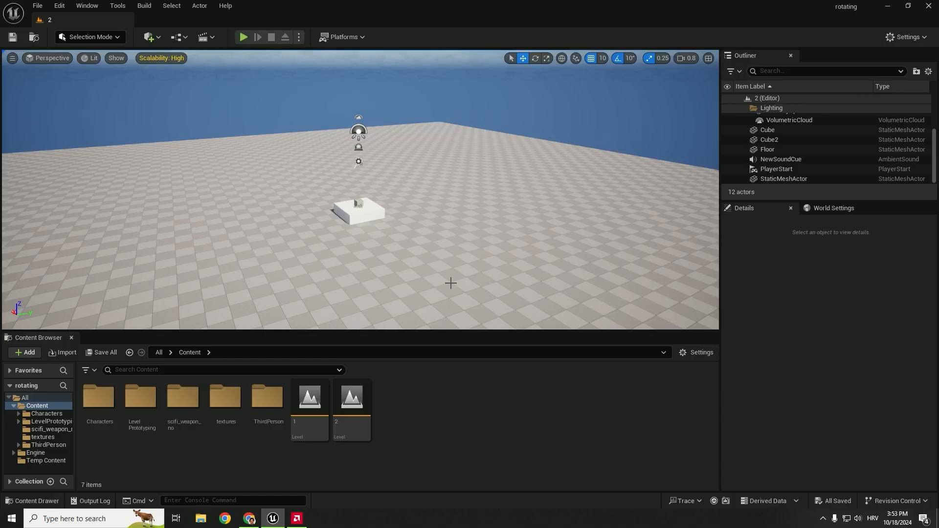
- Import the Jay_Walking sound wave and create a Sound Cue named NewSoundCue
click(886, 5)
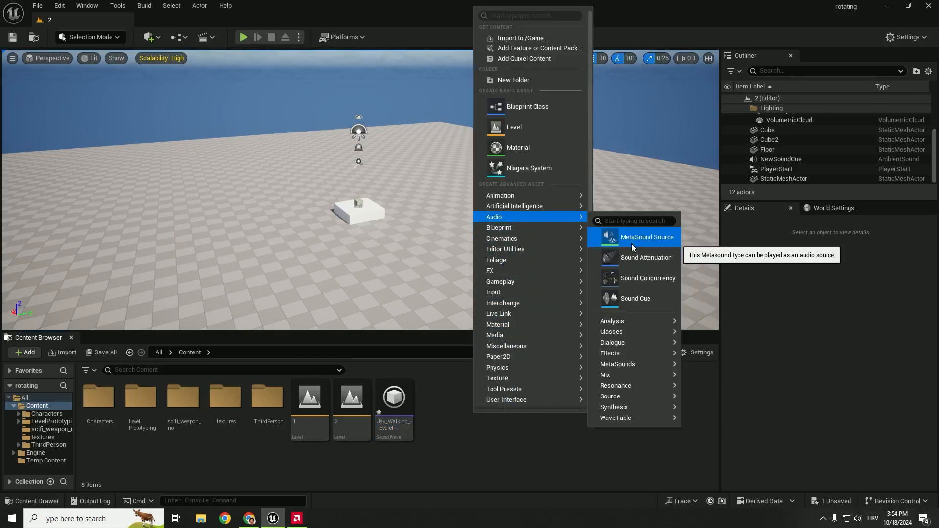
click(635, 298)
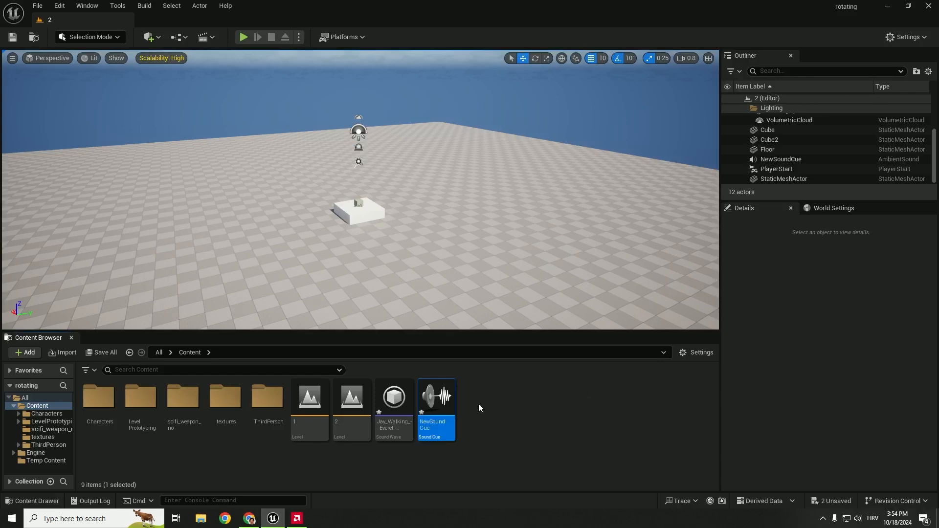
mouse_move(436, 411)
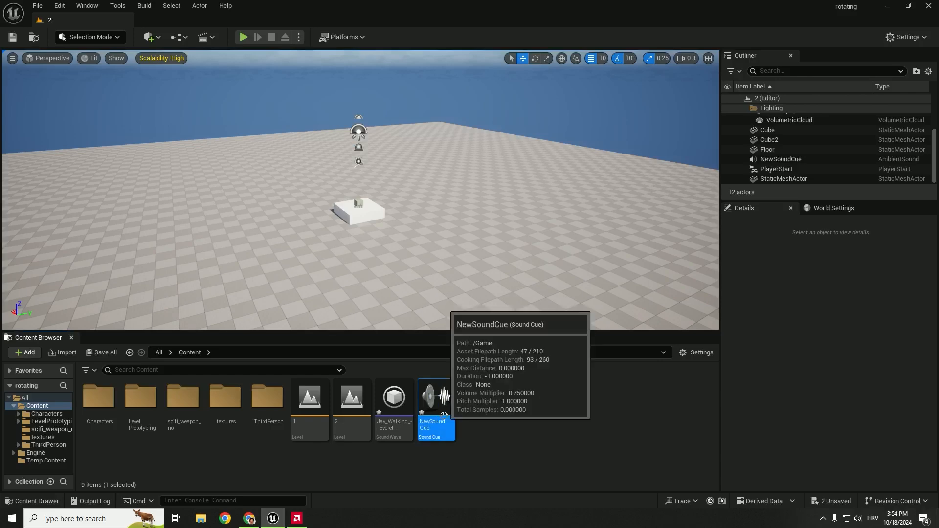
- Open NewSoundCue and chain a Jay_Walking Wave Player through an Attenuation node into Output
double_click(436, 410)
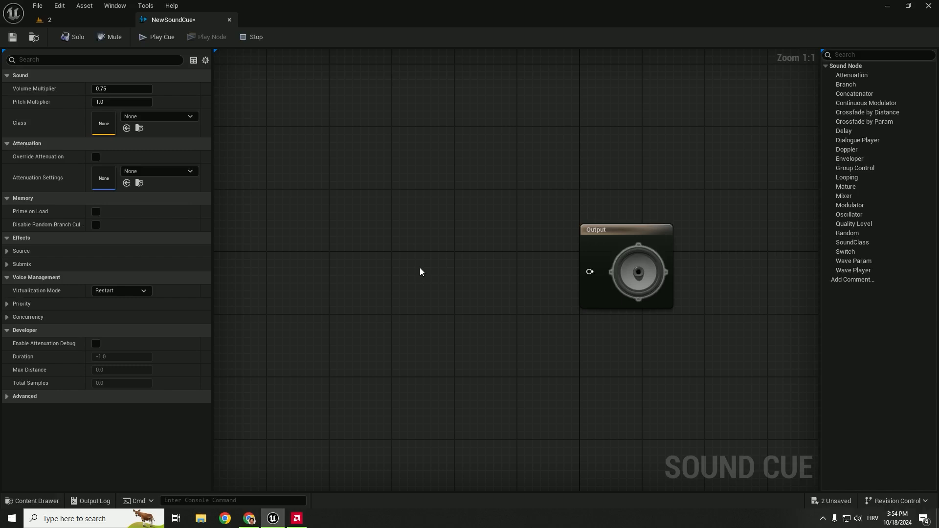
mouse_move(288, 182)
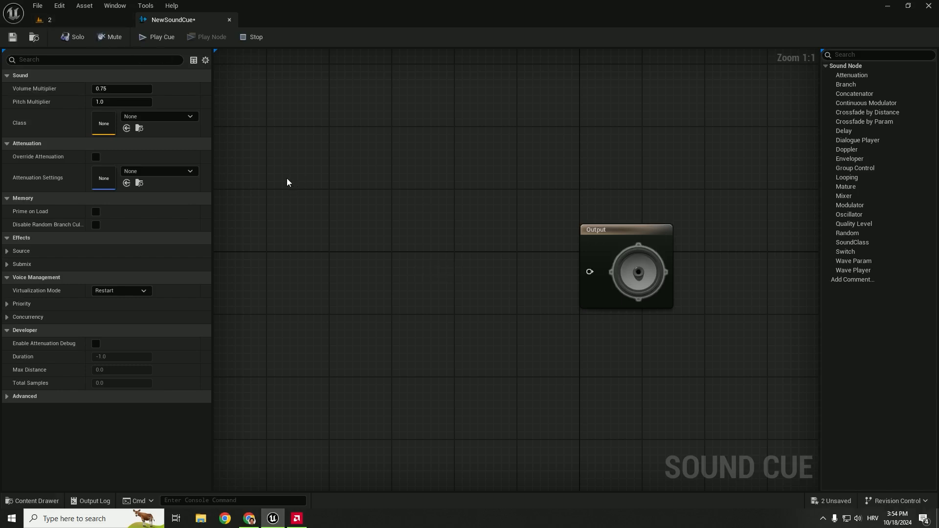
click(33, 501)
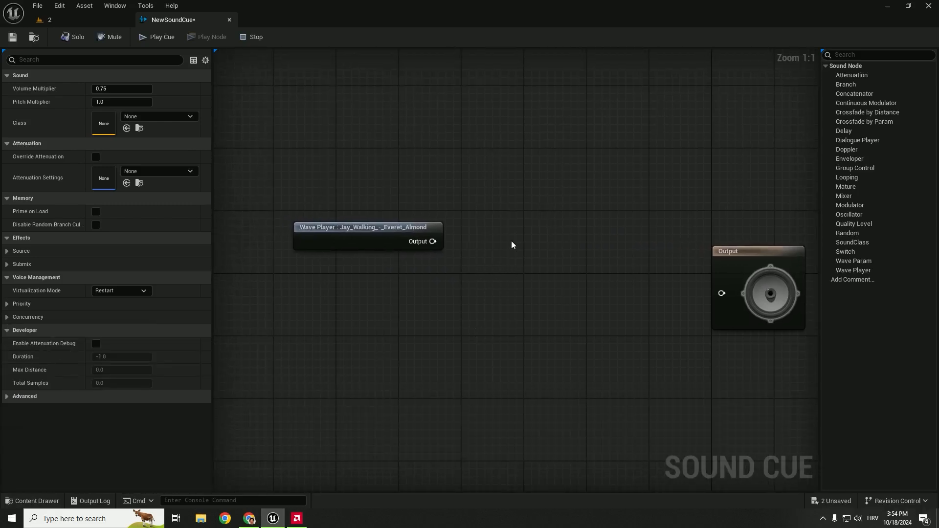
text(att)
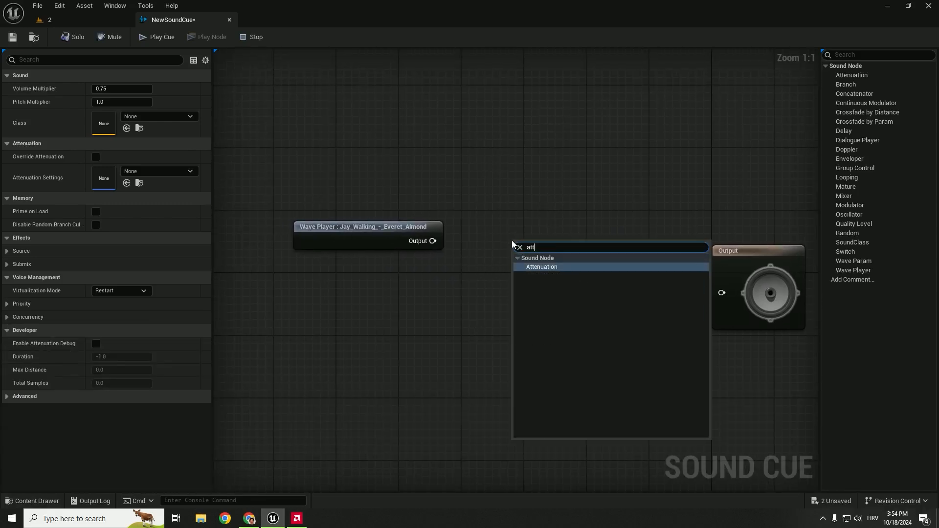
click(541, 267)
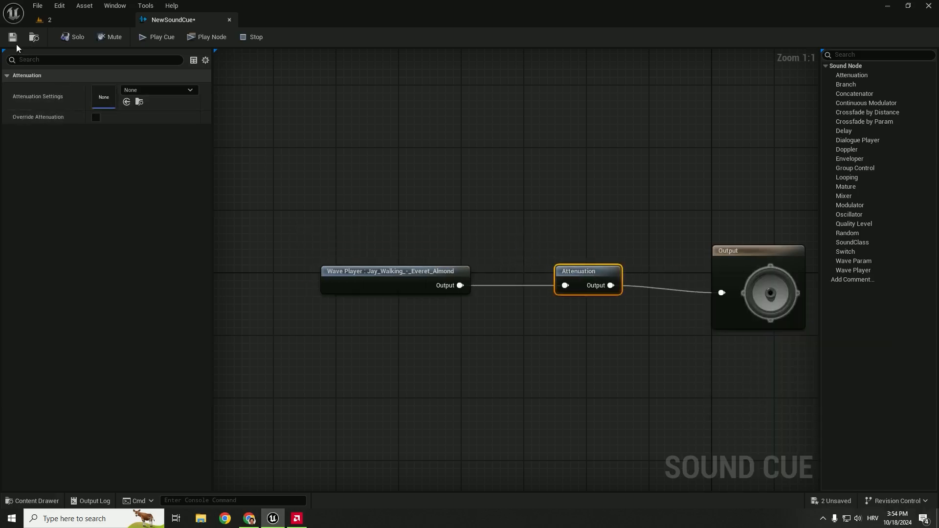
- Create a new attenuation asset from the node and save it as MySoundAttenuation in /All/Game
click(12, 37)
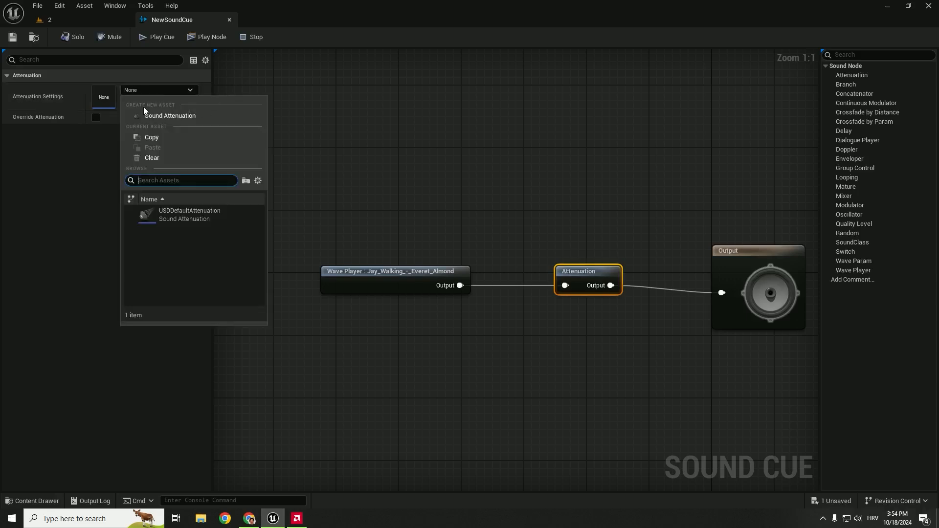
click(170, 115)
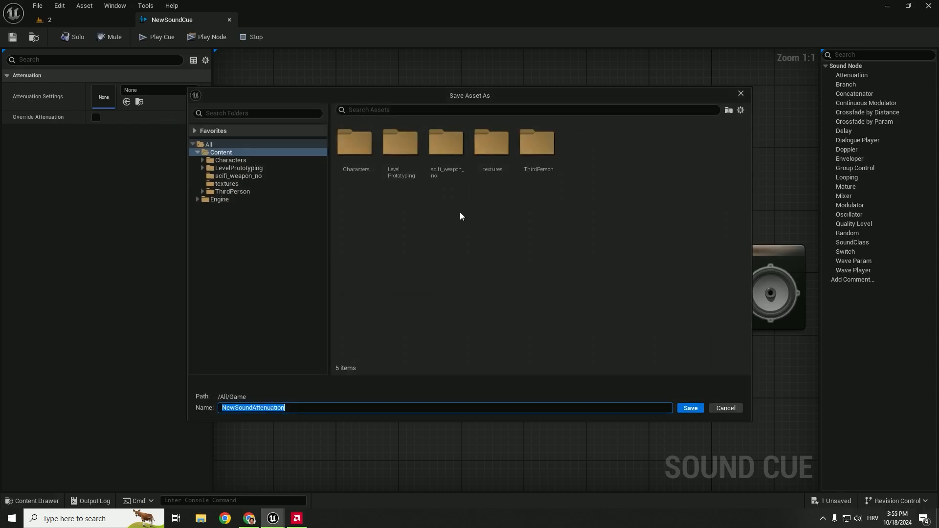
mouse_move(488, 272)
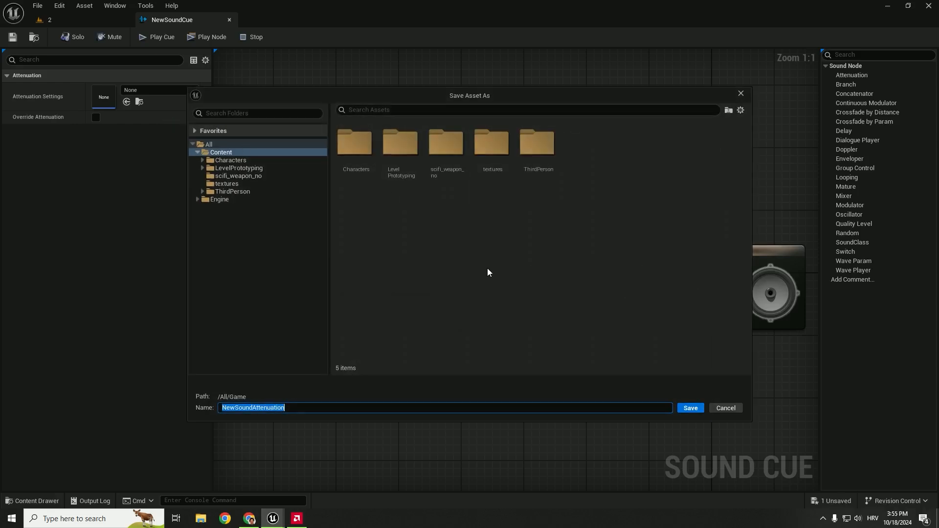
mouse_move(464, 293)
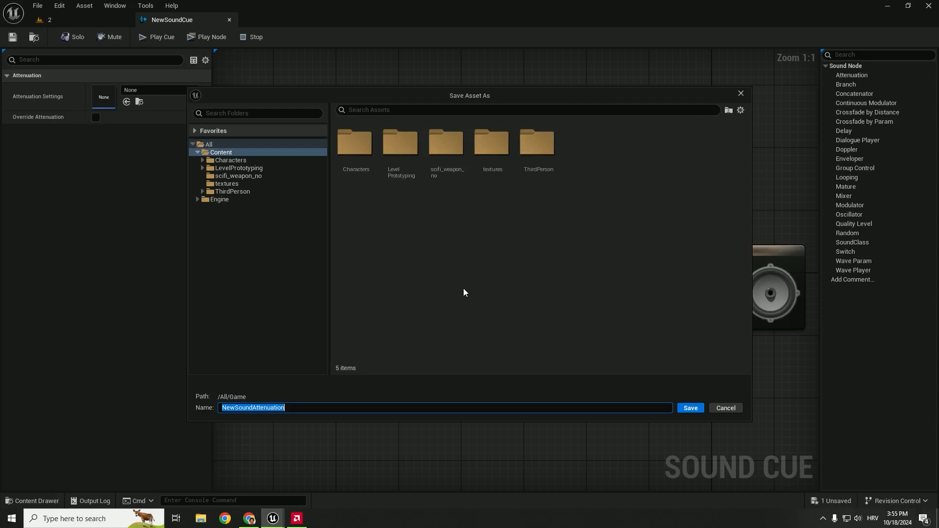
mouse_move(460, 315)
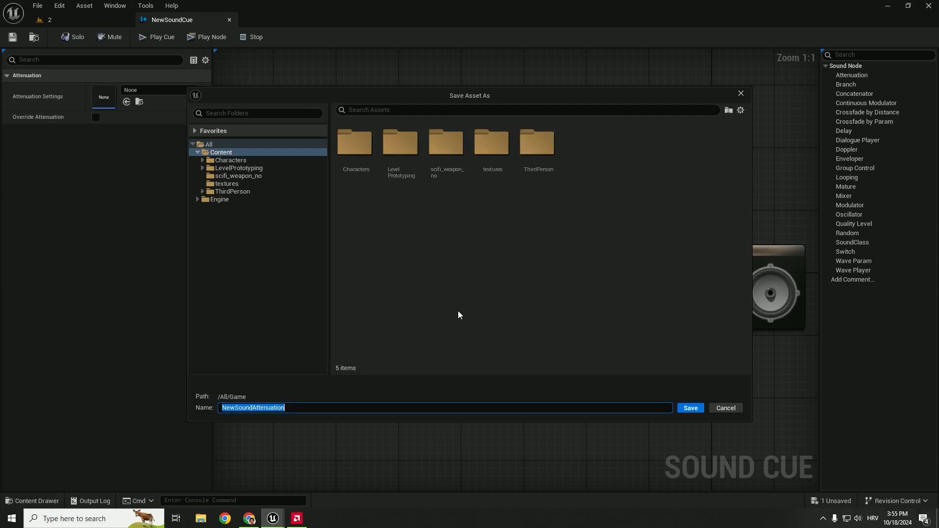
click(221, 408)
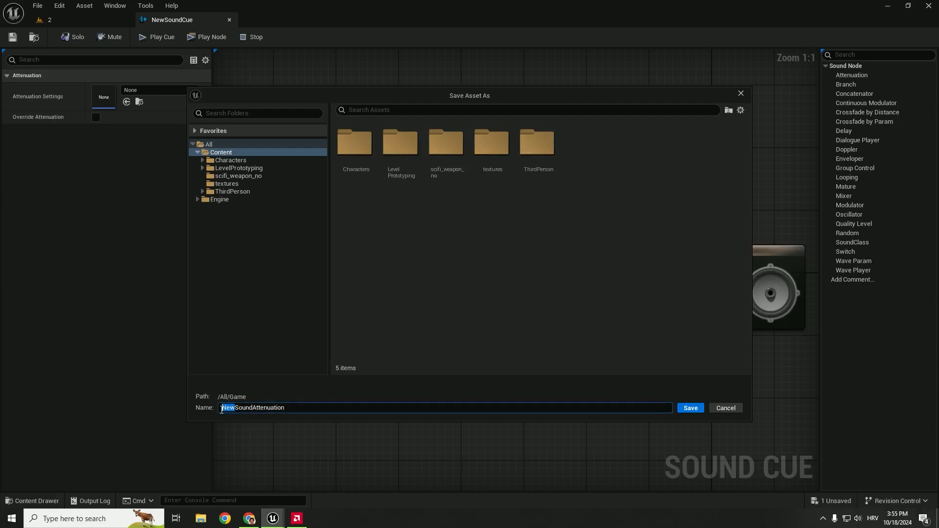
text(MySoundAttenuation)
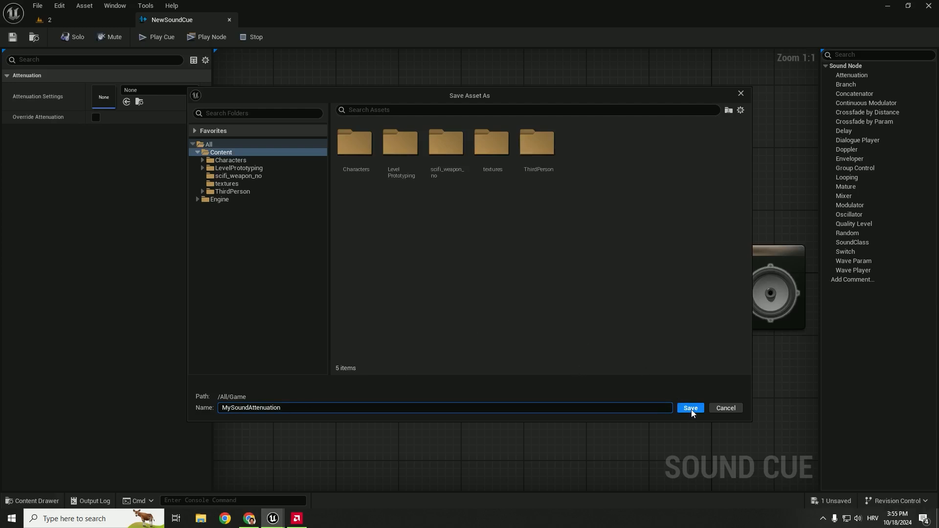
click(689, 408)
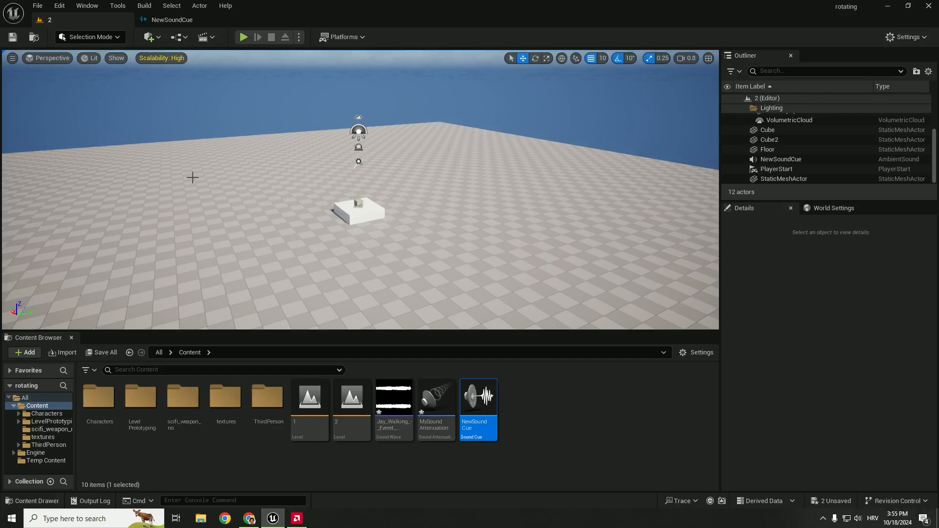
- Select MySoundAttenuation and NewSoundCue to place a second ambient sound on the white block
click(392, 454)
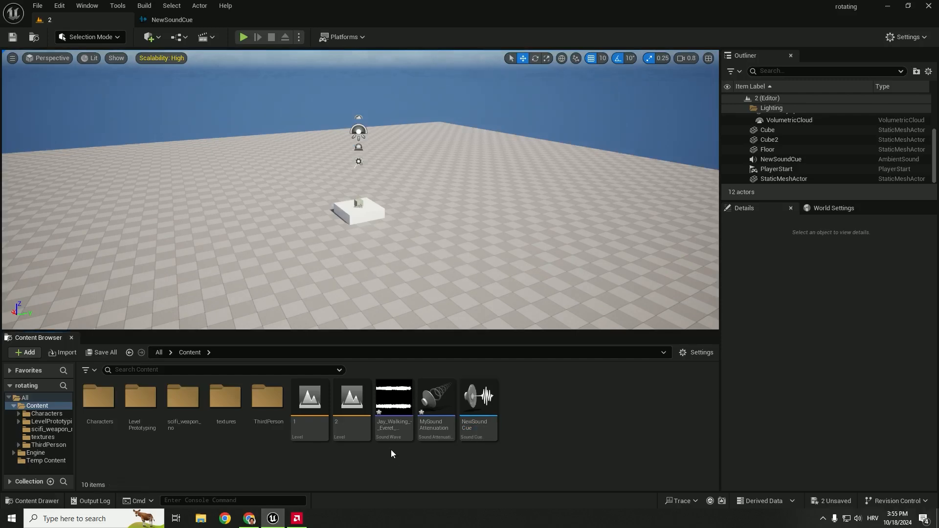
click(436, 401)
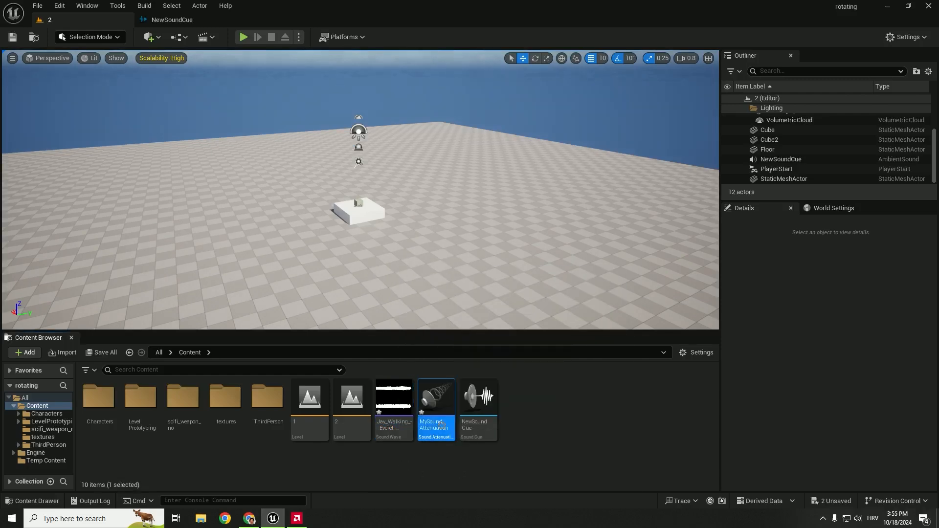
click(477, 408)
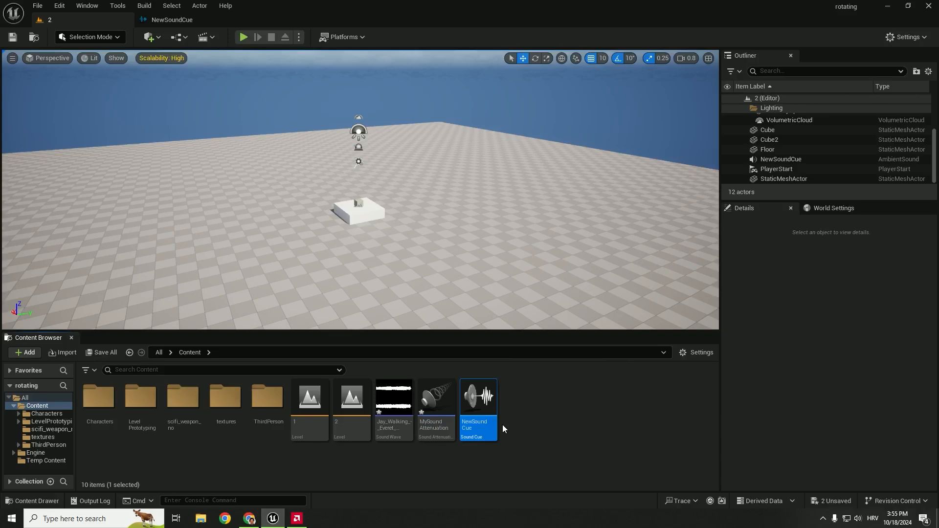
mouse_move(362, 202)
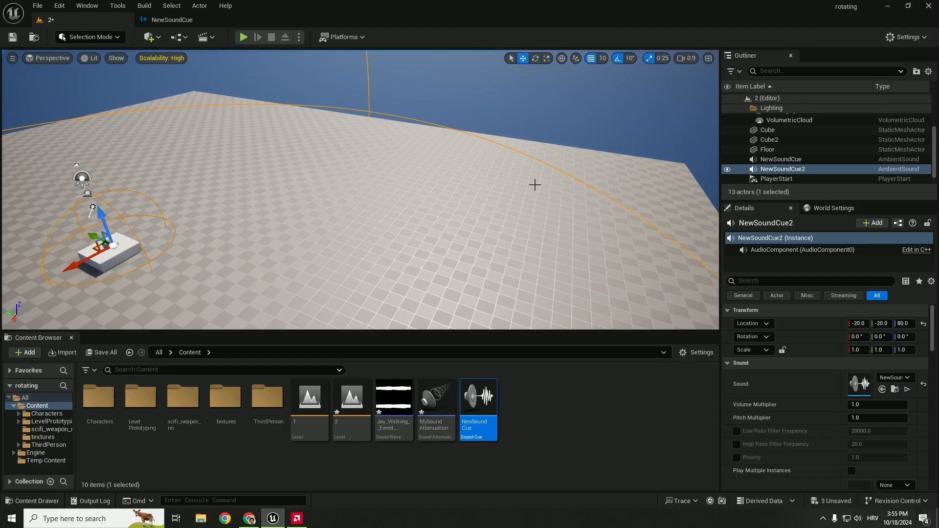
mouse_move(535, 184)
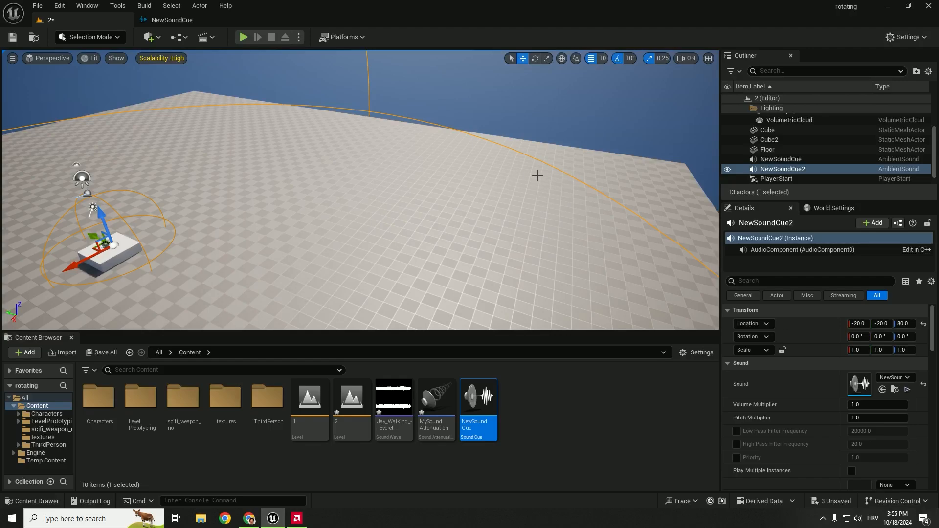
mouse_move(250, 240)
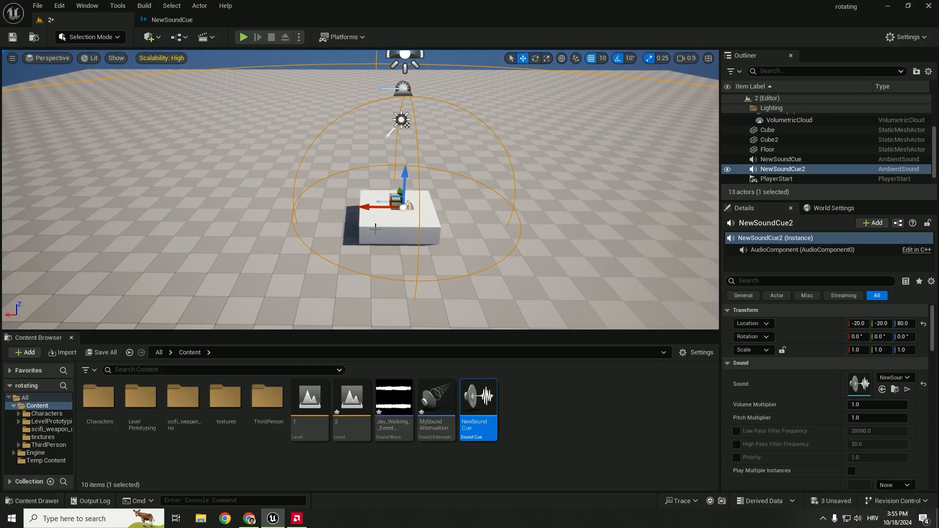
mouse_move(242, 37)
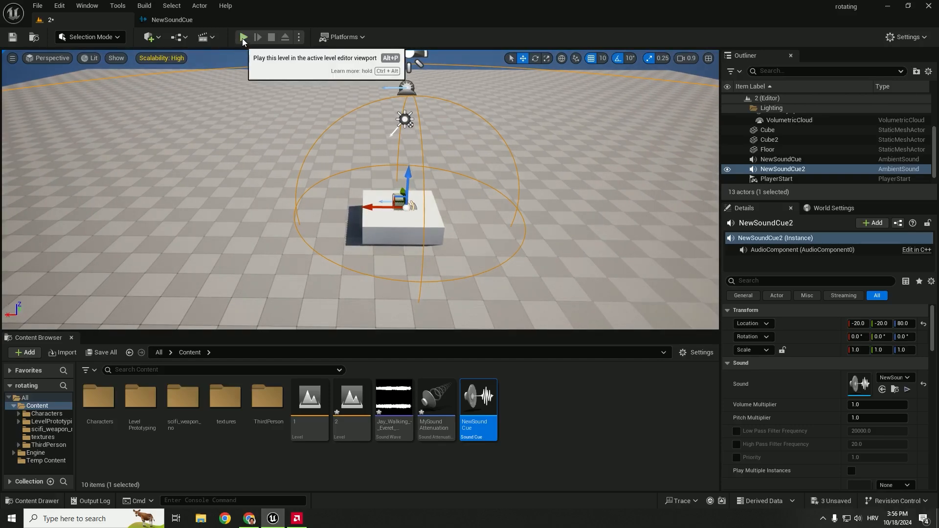
click(242, 37)
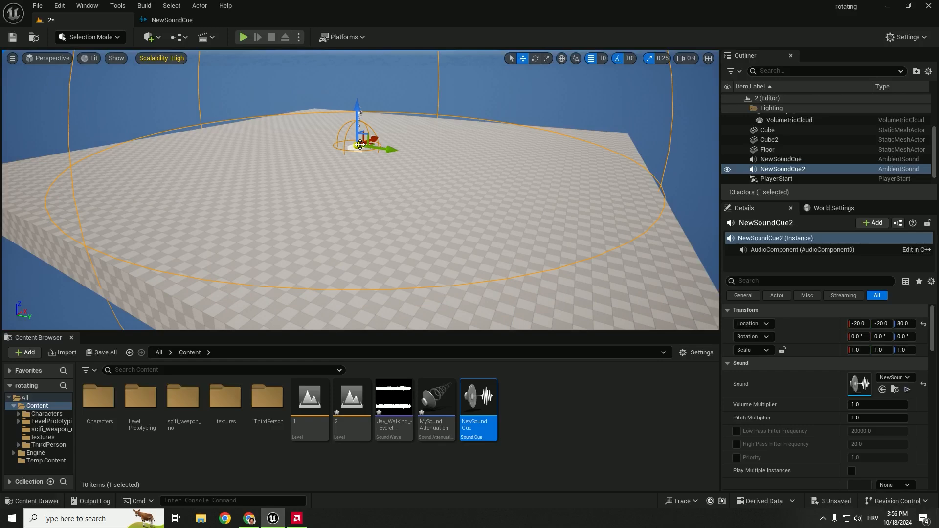
mouse_move(71, 22)
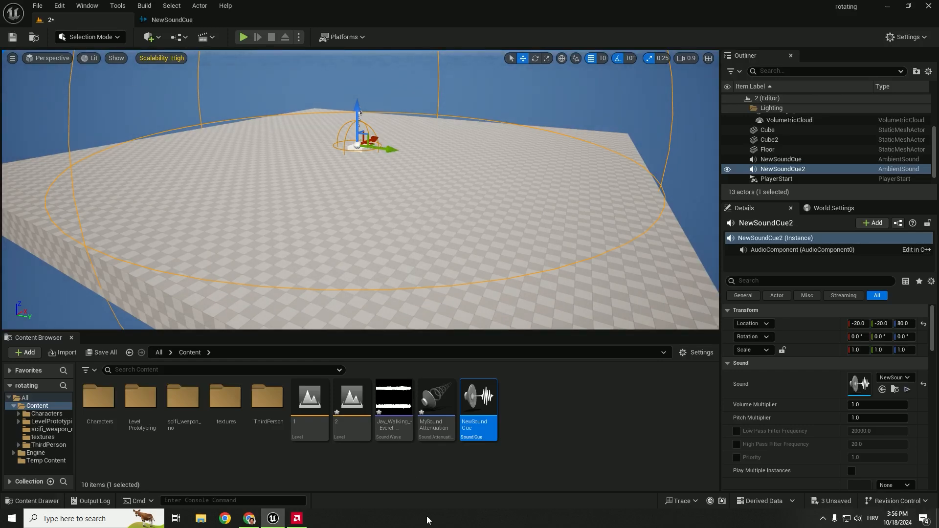
mouse_move(435, 399)
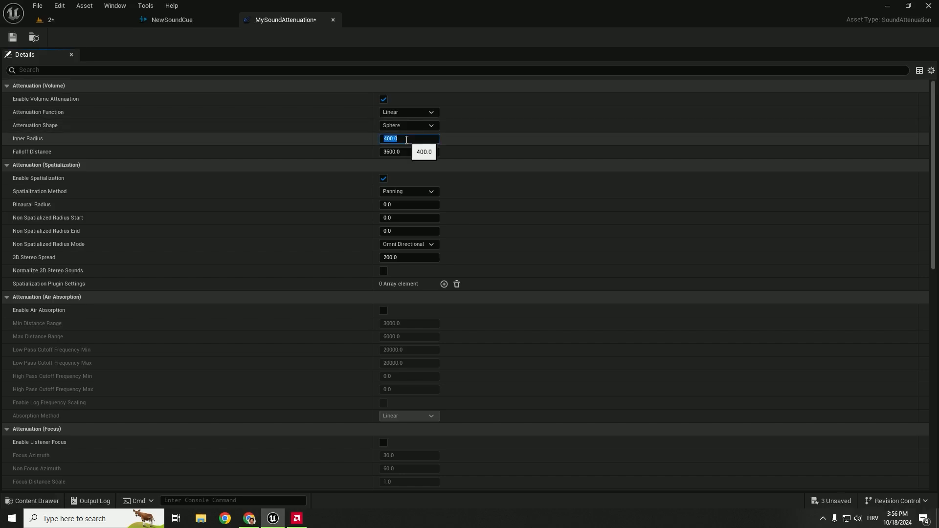
- Give MySoundAttenuation a Box shape with 200 extents and 1000 falloff distance
text(200)
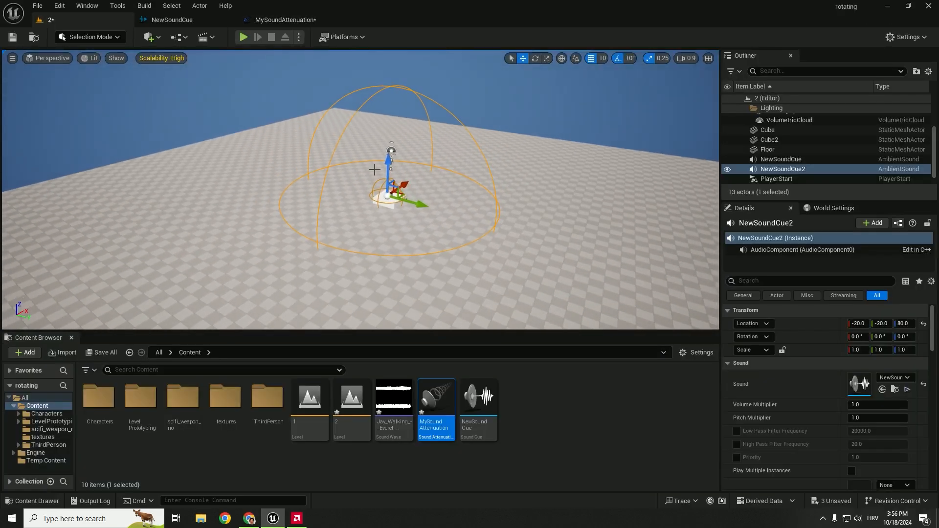
mouse_move(242, 172)
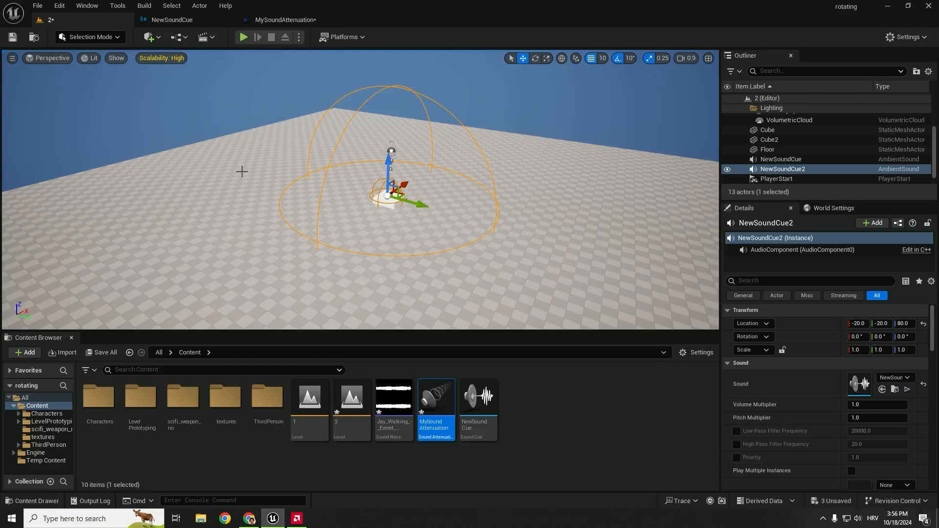
mouse_move(358, 306)
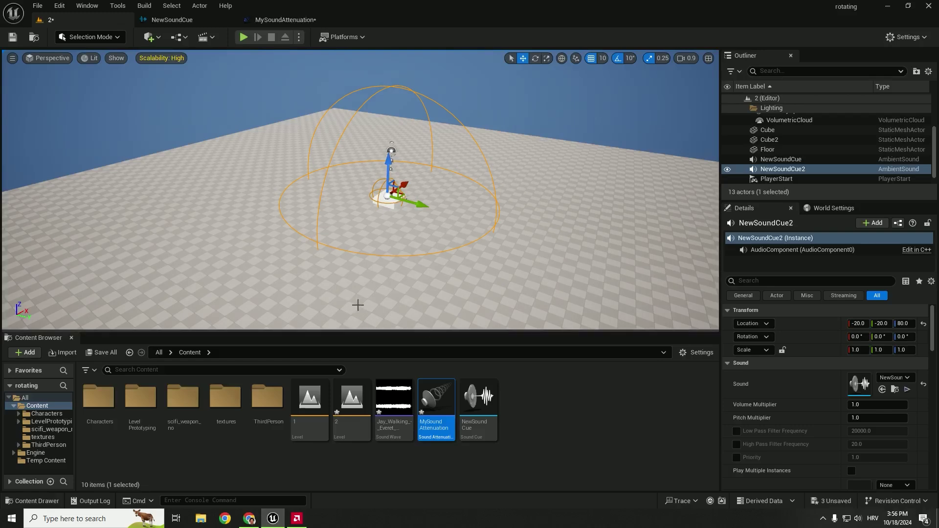
mouse_move(367, 131)
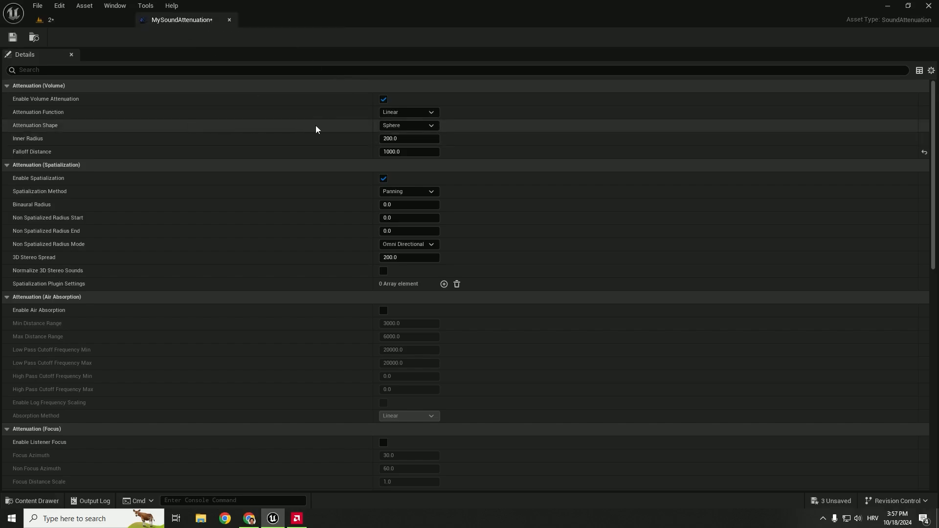
click(408, 126)
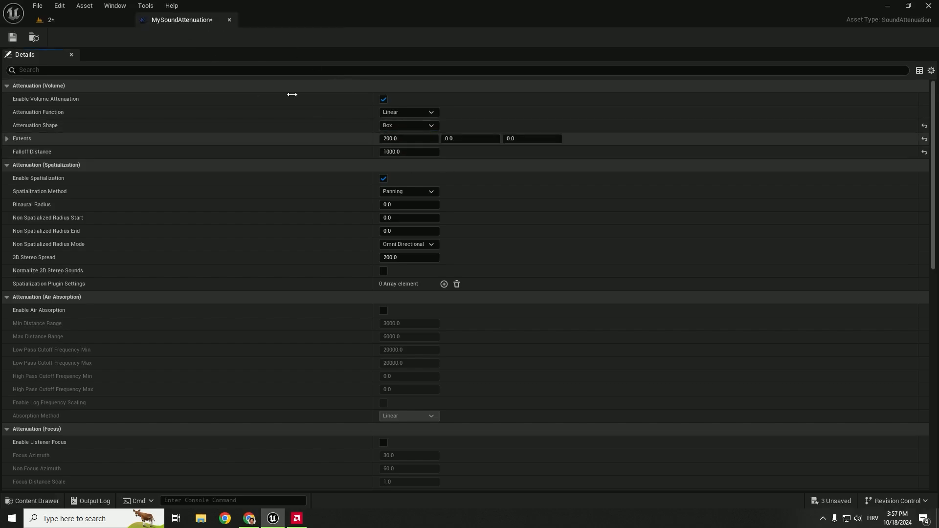